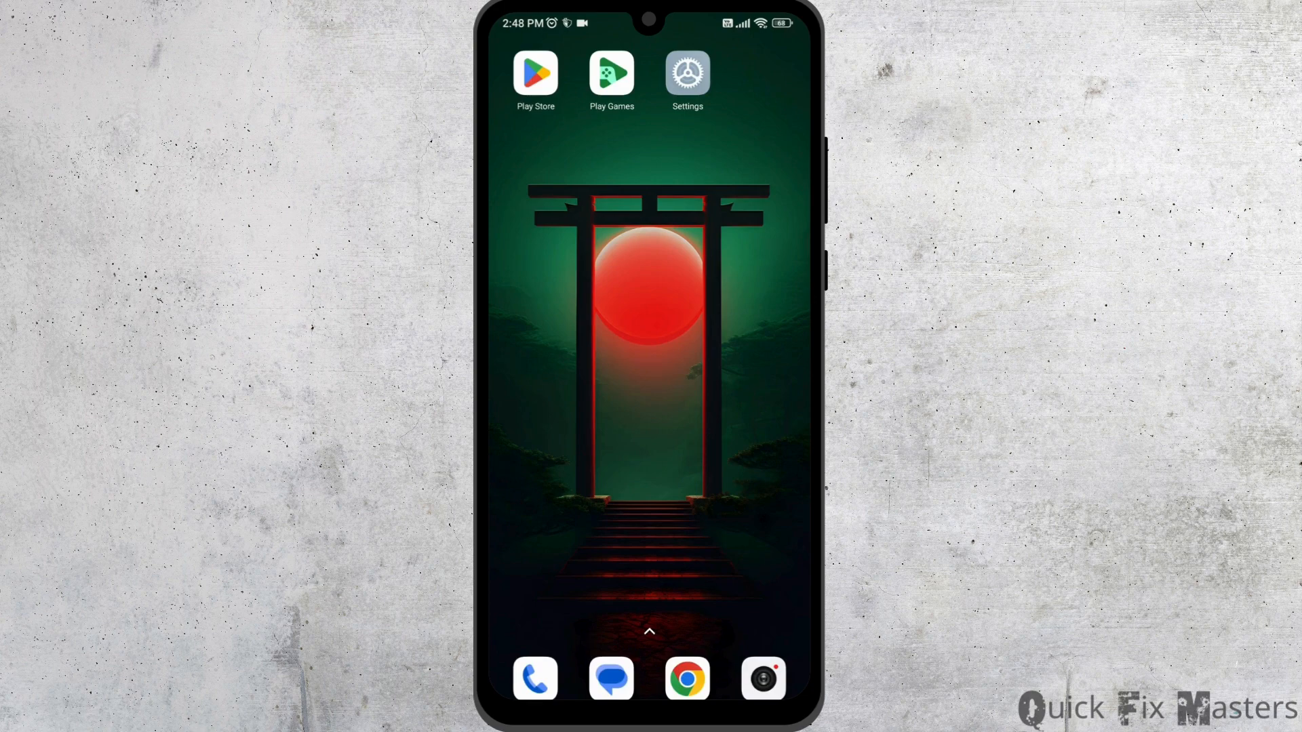
Step: Pull down Control Center, turn on the Dark mode tile, and dismiss the panel
scroll(down, 3)
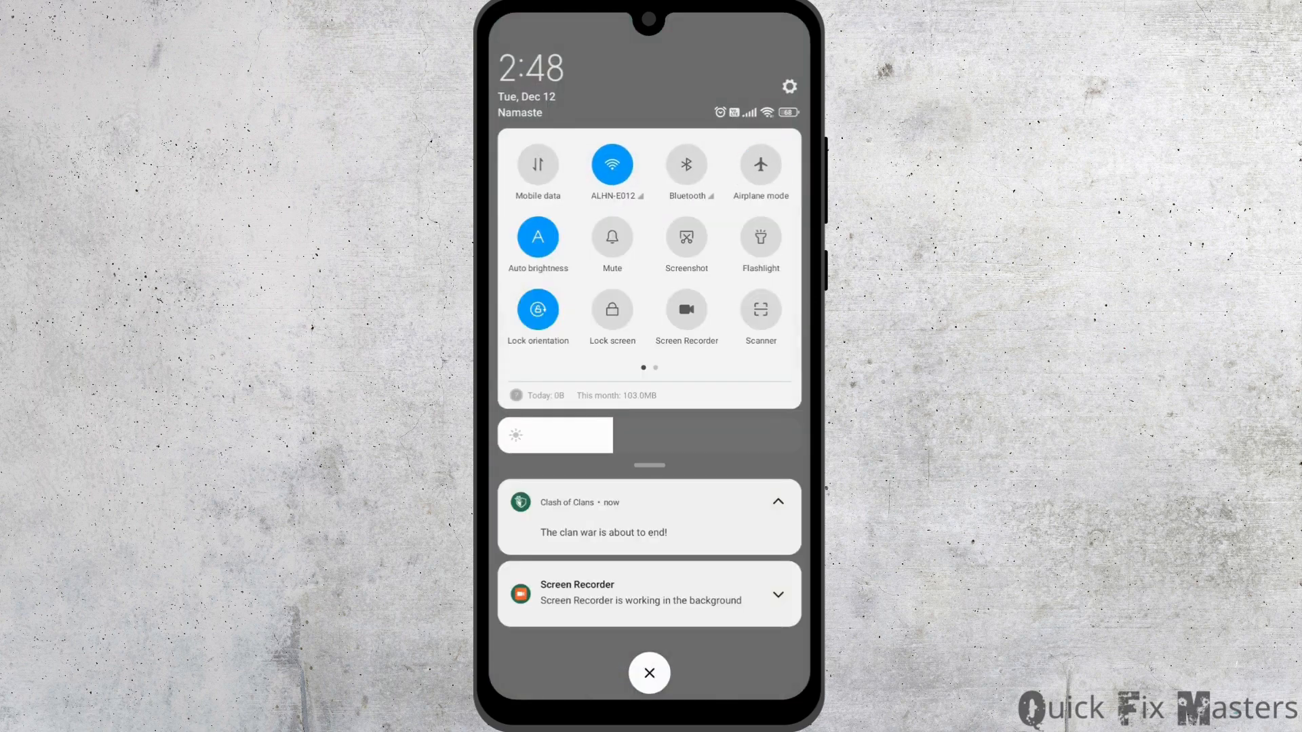
scroll(left, 3)
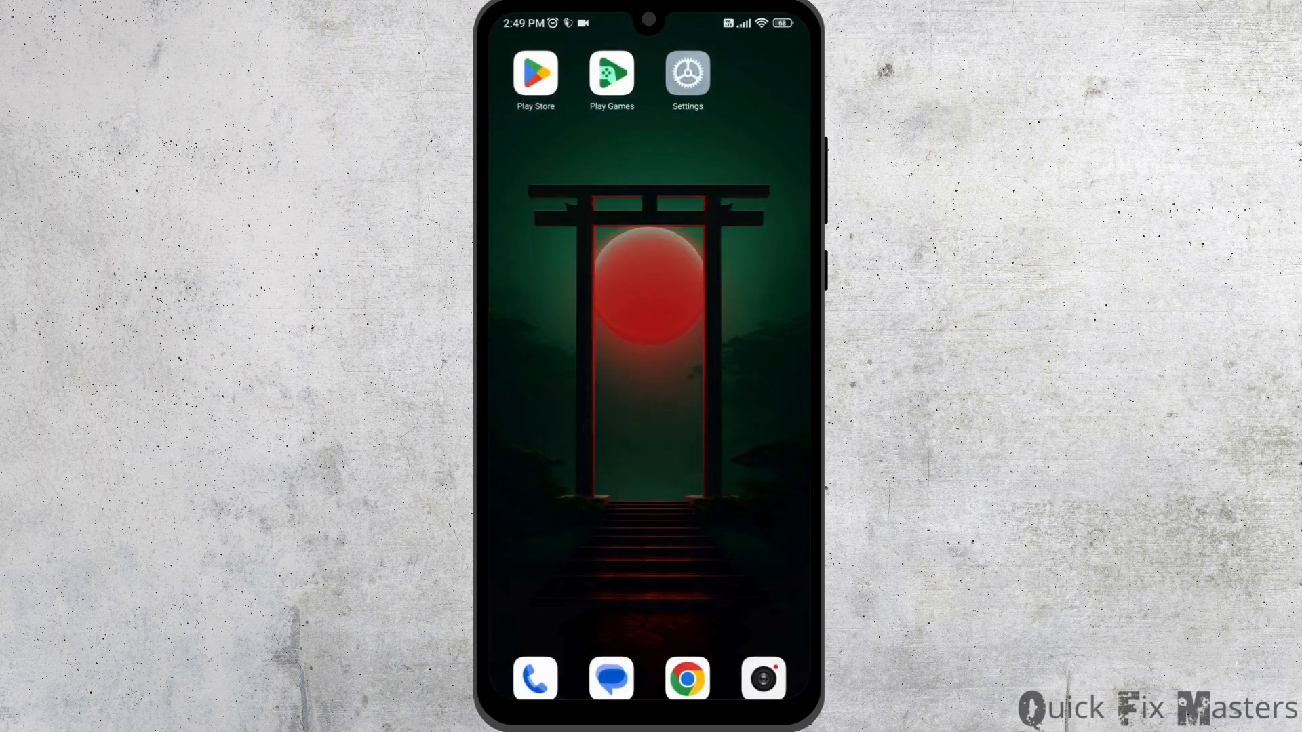
Step: Check in About phone that developer mode is already unlocked, then return to Settings
click(686, 72)
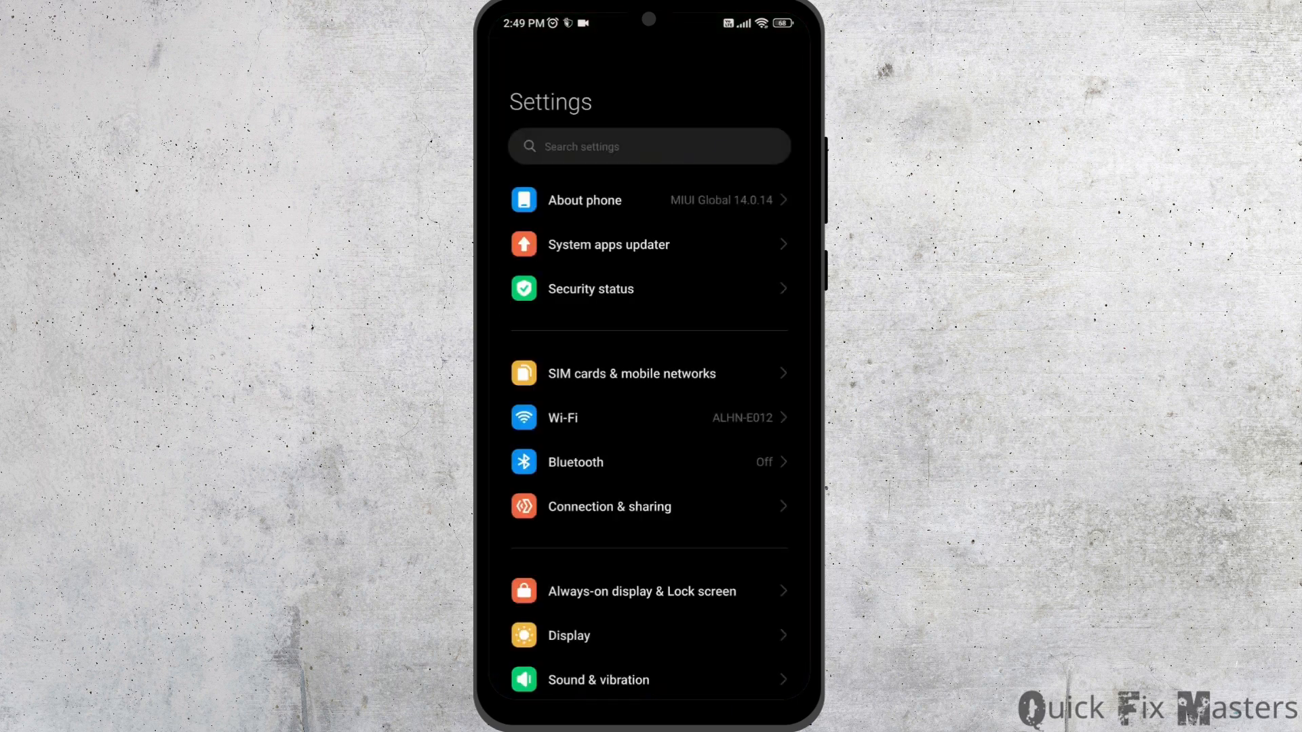
click(583, 200)
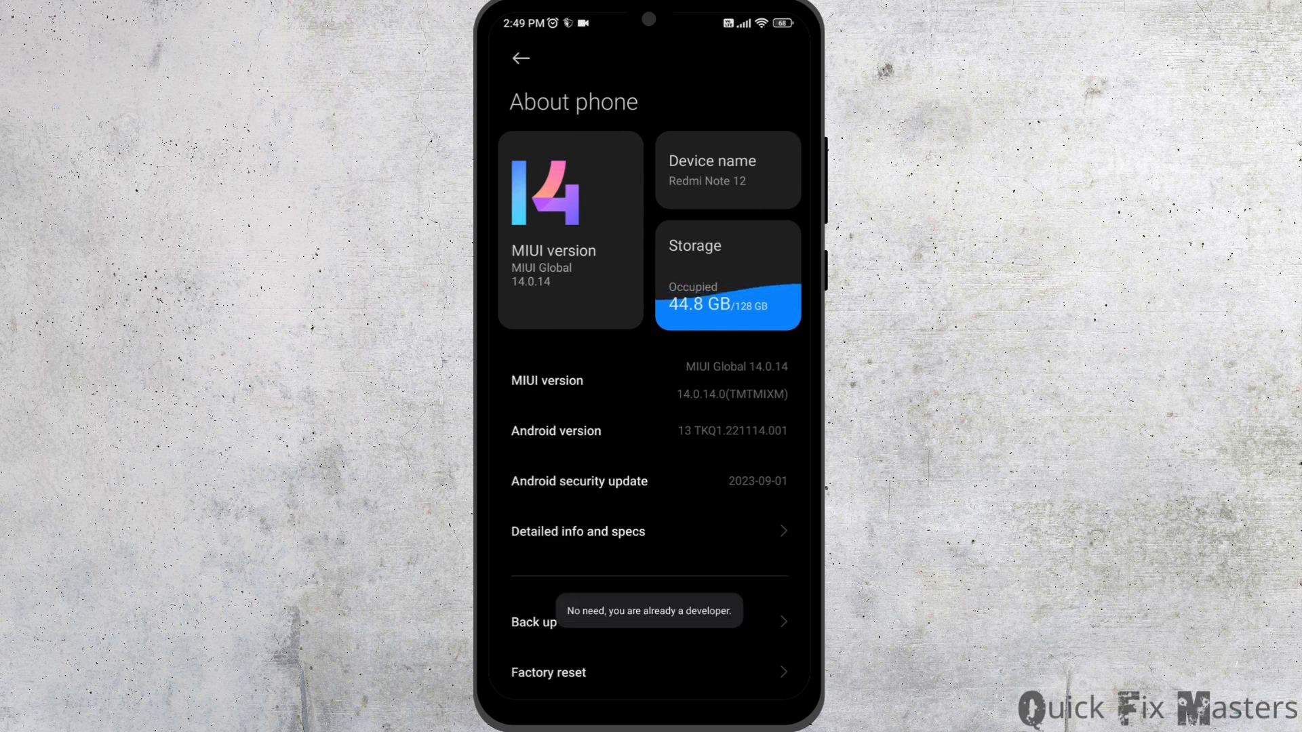
click(521, 58)
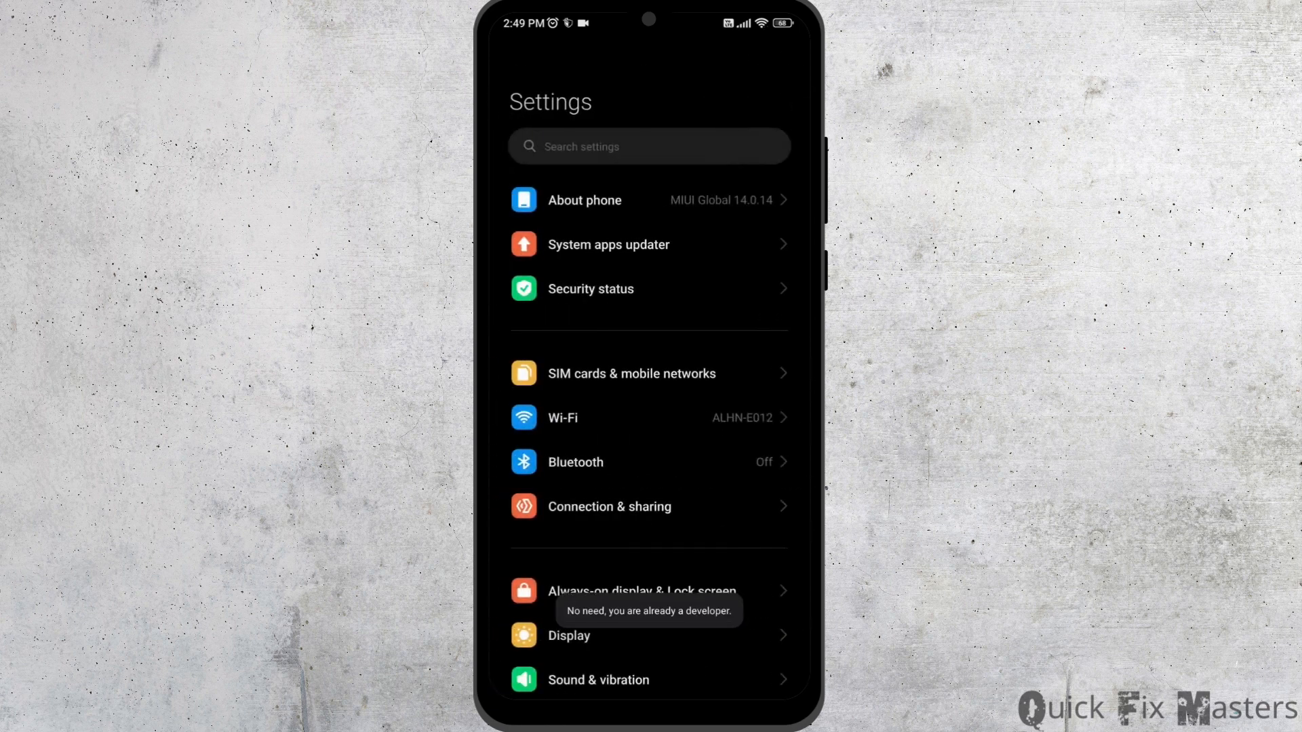
Step: Go through Additional settings into Developer options and scroll to Automatic system updates
scroll(down, 3)
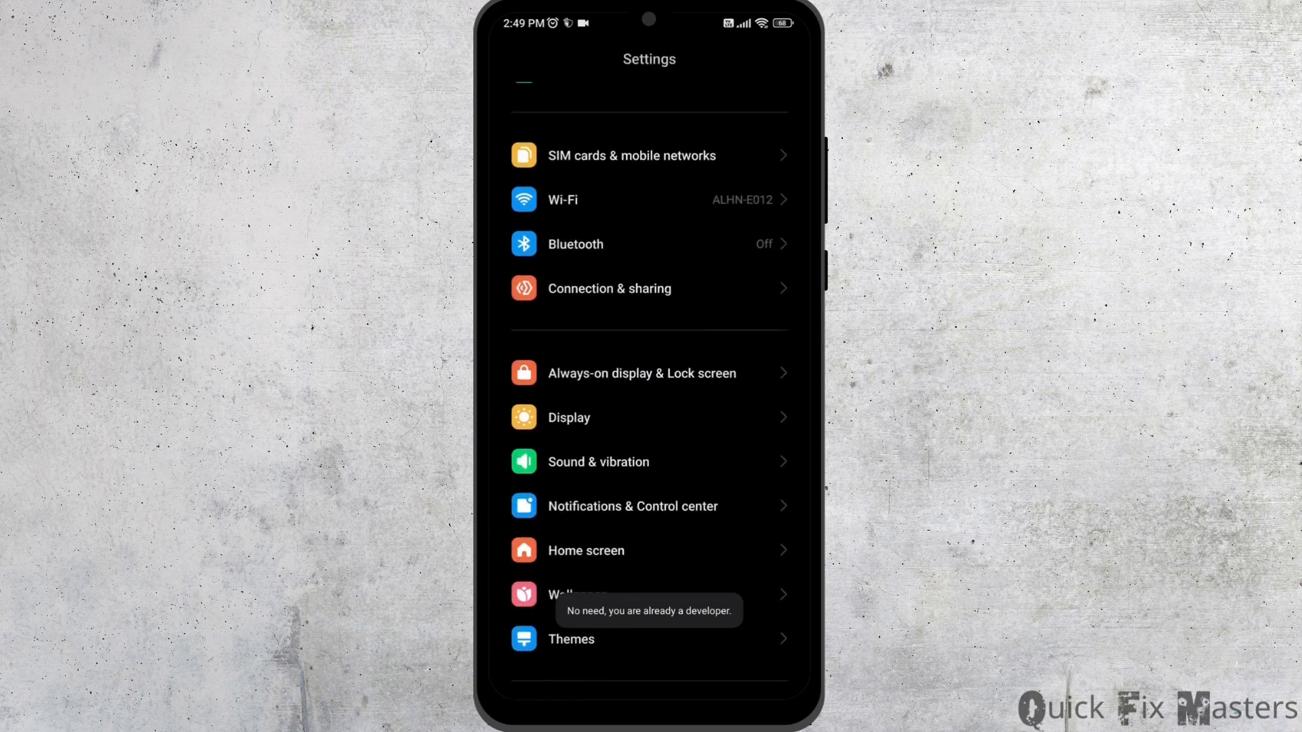
scroll(down, 3)
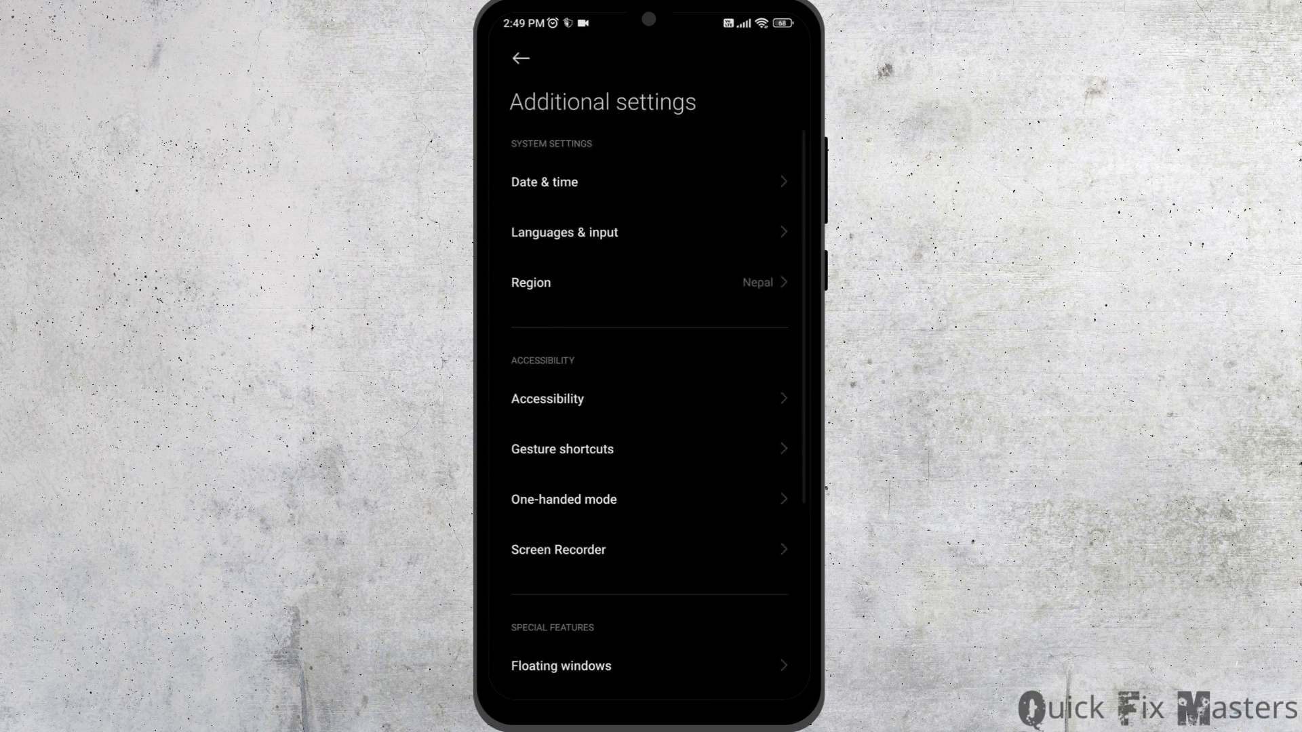
scroll(down, 3)
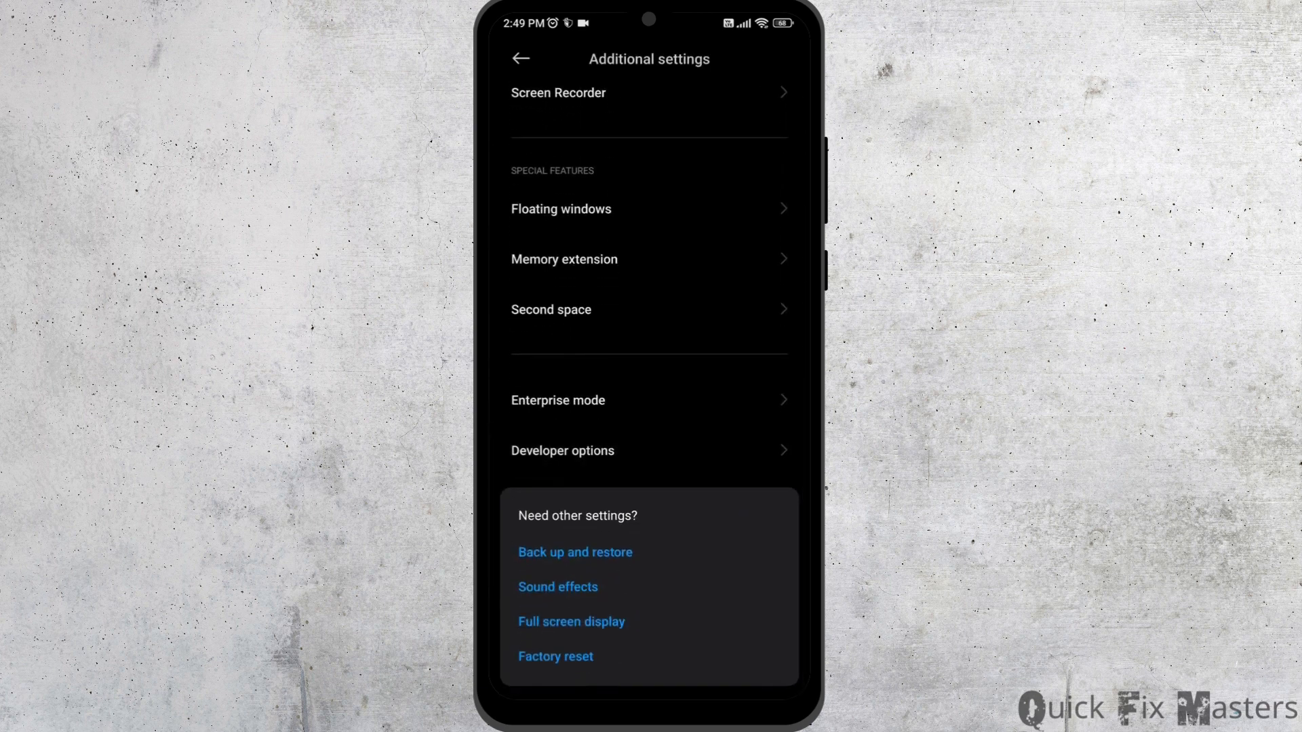
click(562, 451)
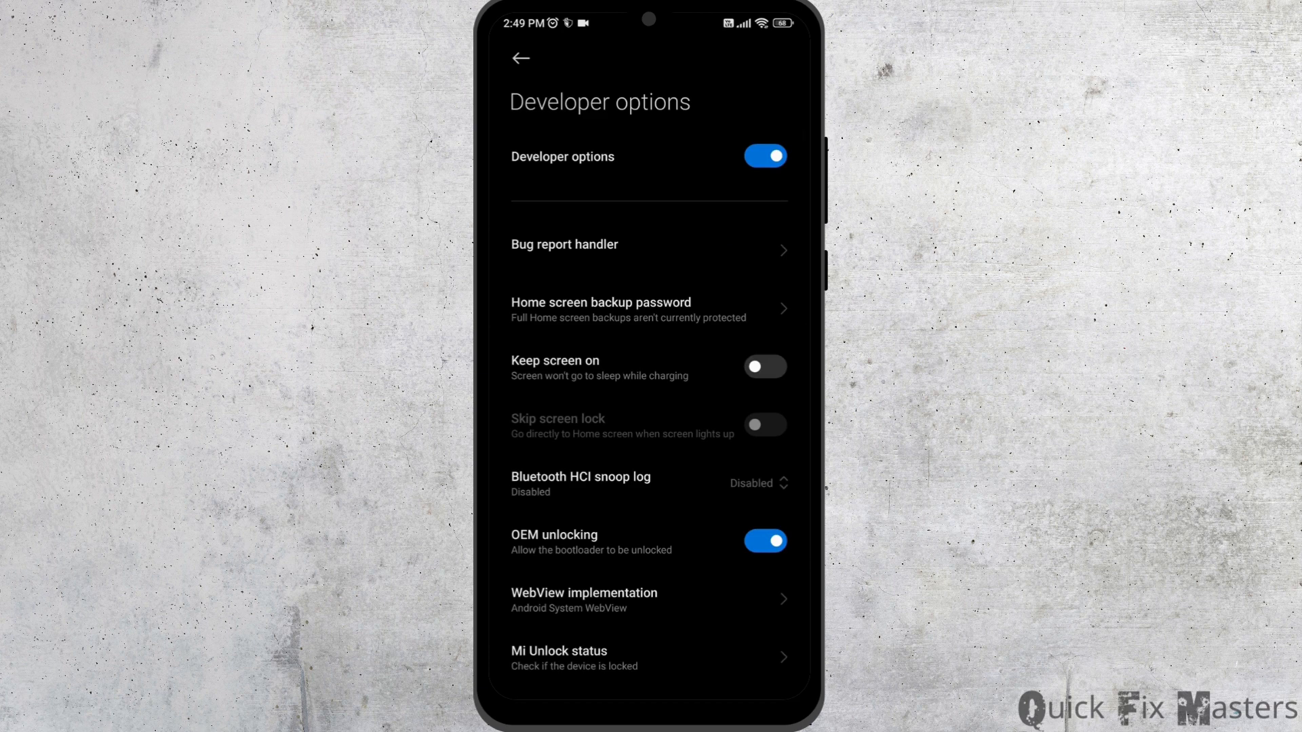
scroll(down, 3)
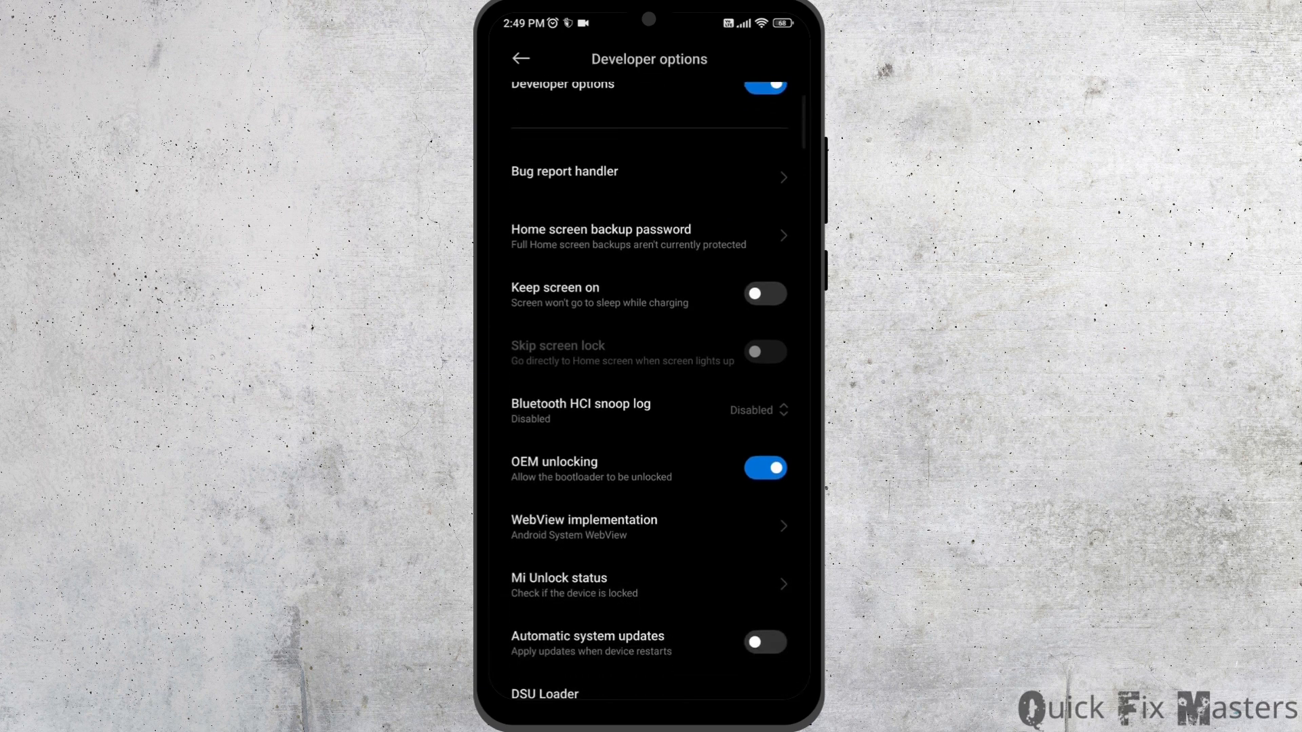